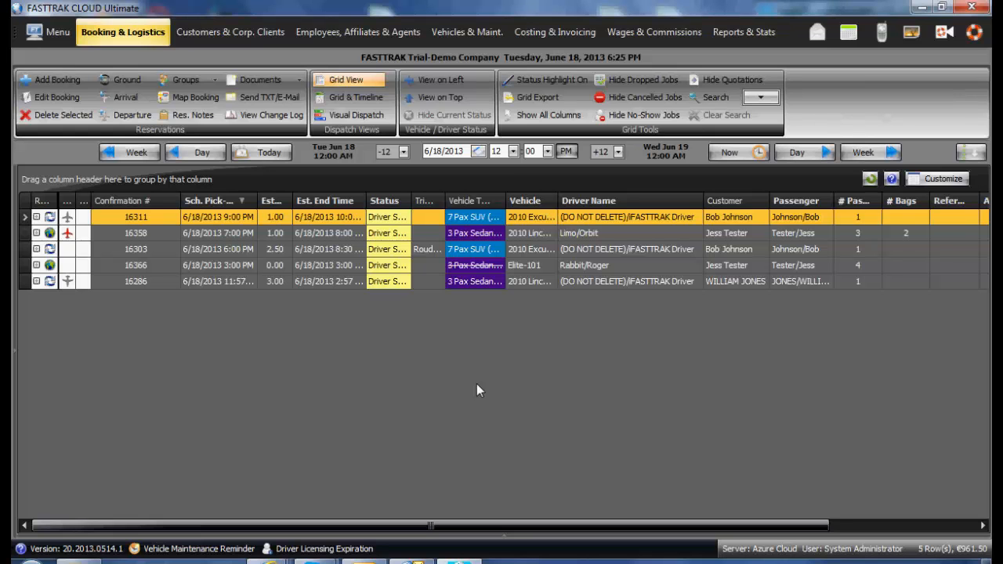
pyautogui.moveTo(468, 32)
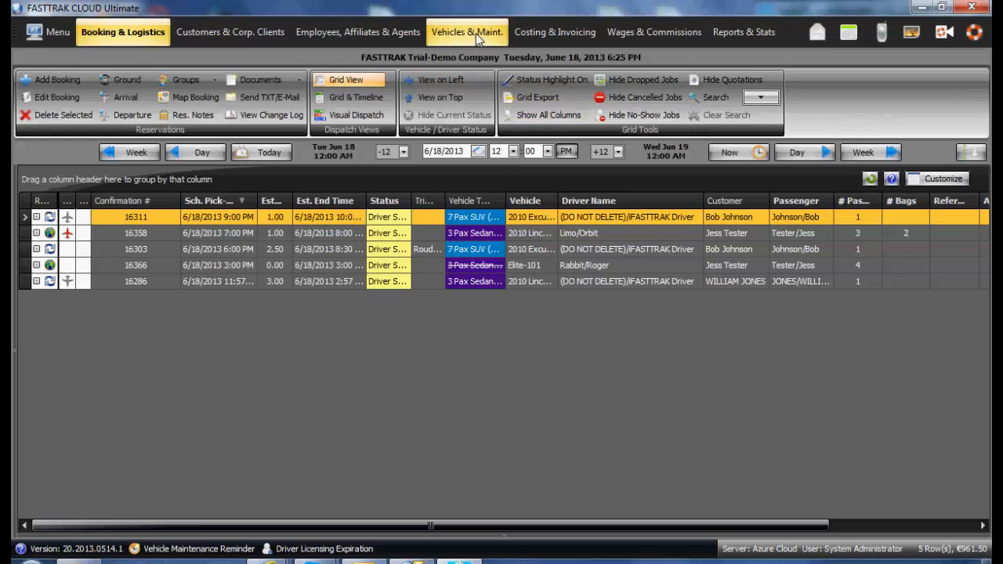
# Open the Vehicles & Maint. module showing vehicle types and the vehicle list
pyautogui.click(466, 31)
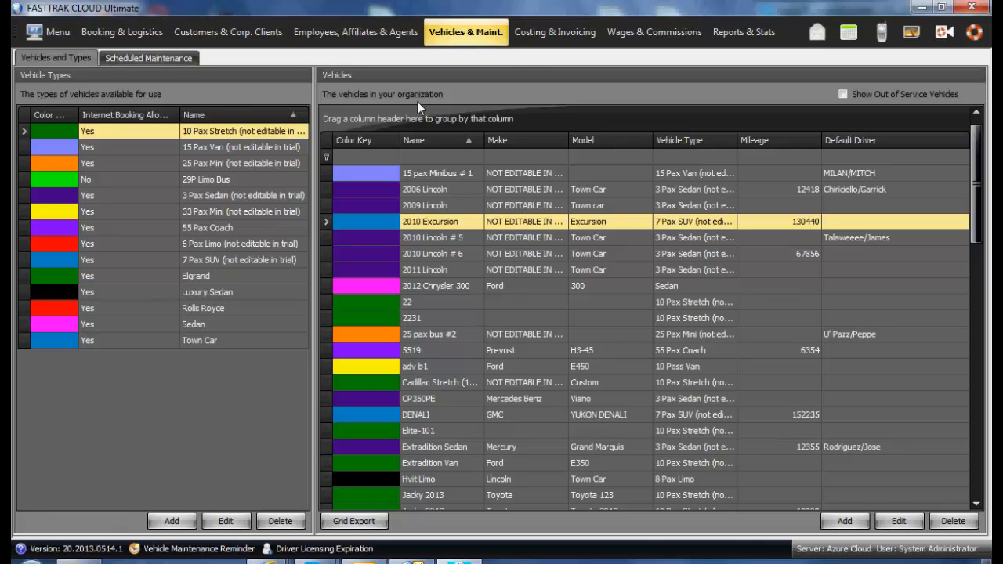
pyautogui.moveTo(478, 45)
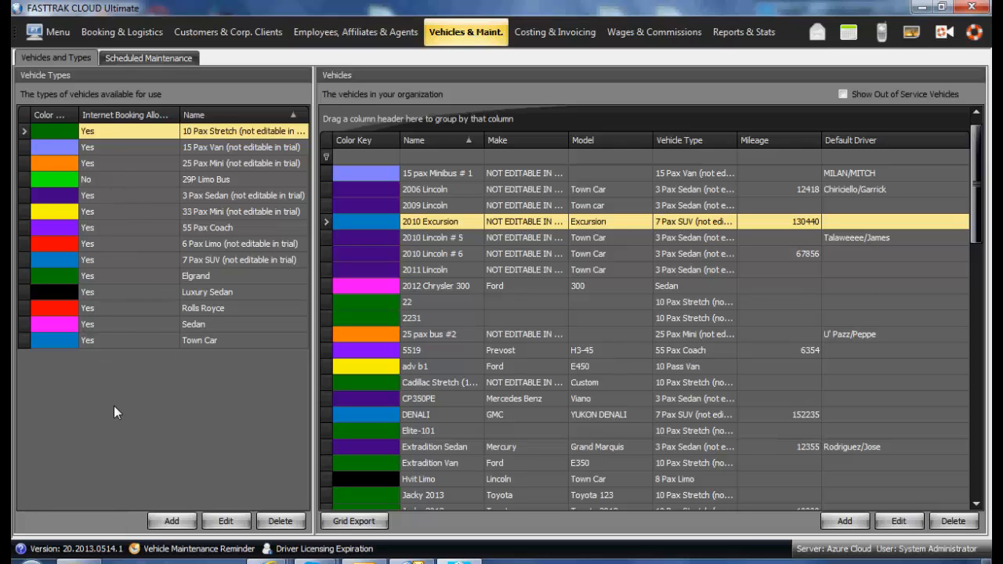
pyautogui.moveTo(665, 209)
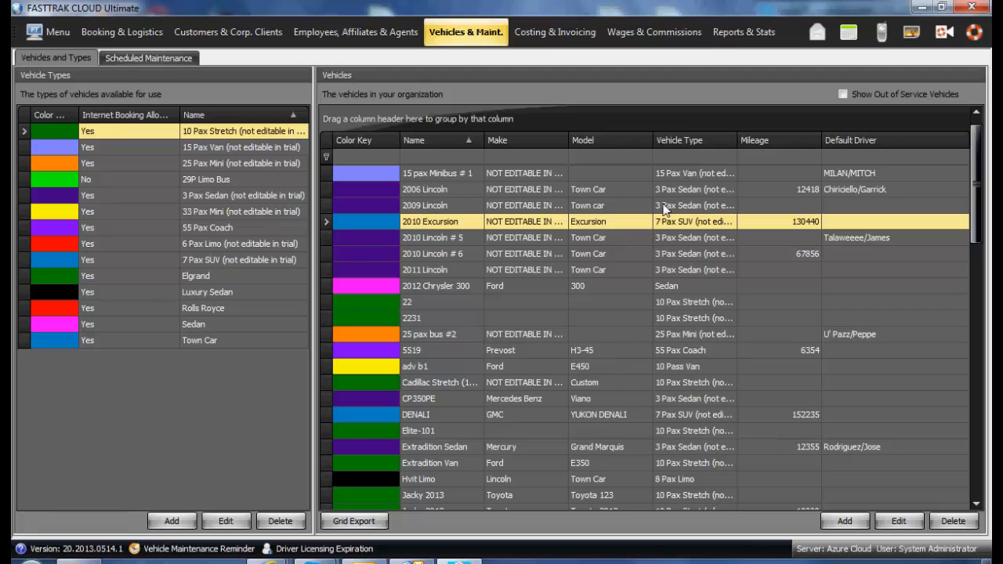
pyautogui.moveTo(668, 327)
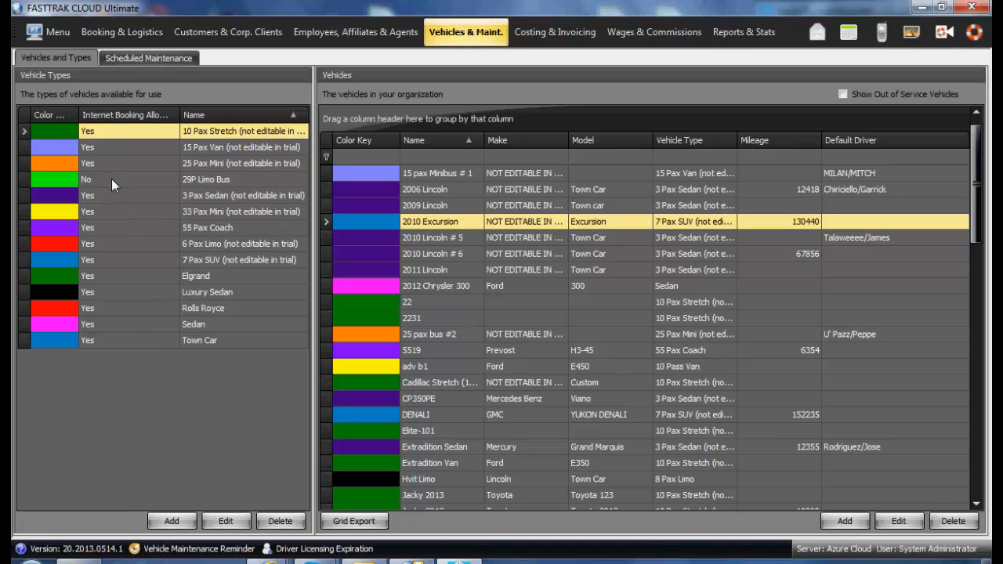
pyautogui.moveTo(703, 251)
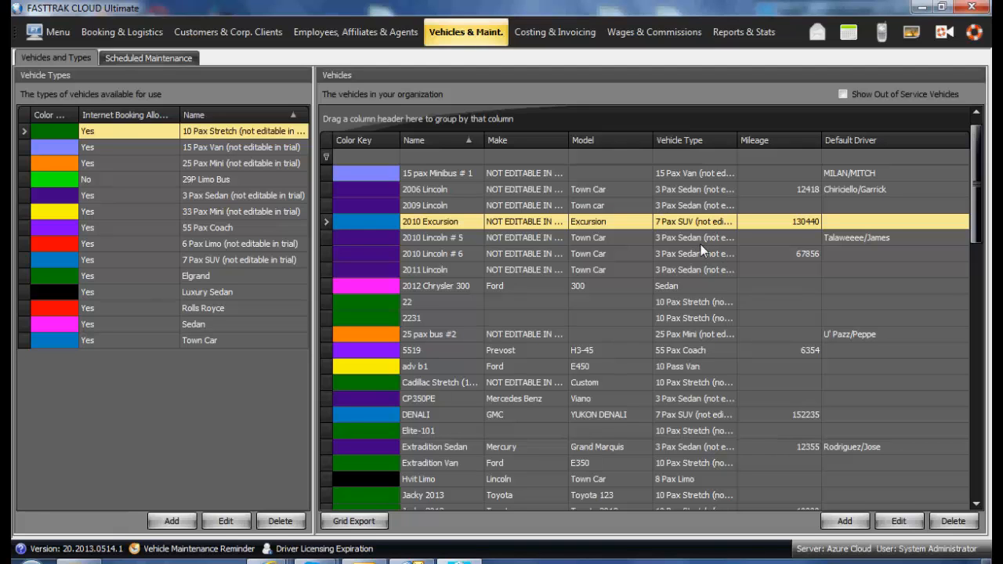
pyautogui.moveTo(154, 424)
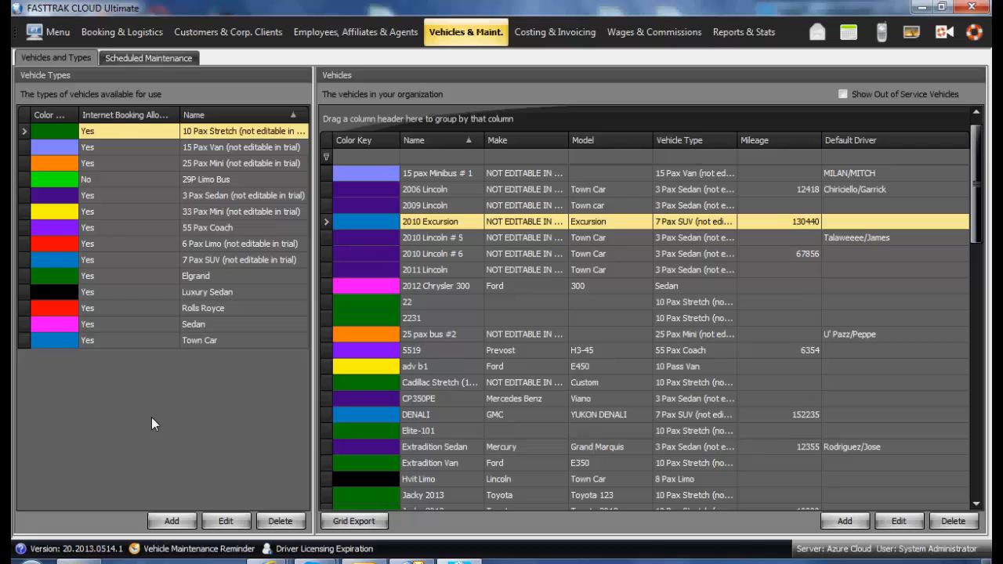
pyautogui.moveTo(222, 499)
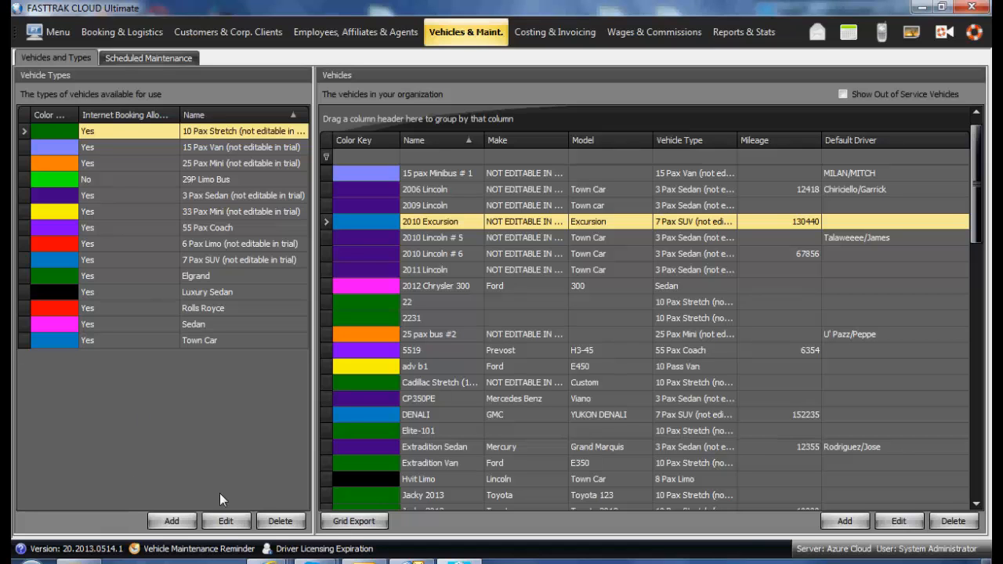
pyautogui.click(171, 520)
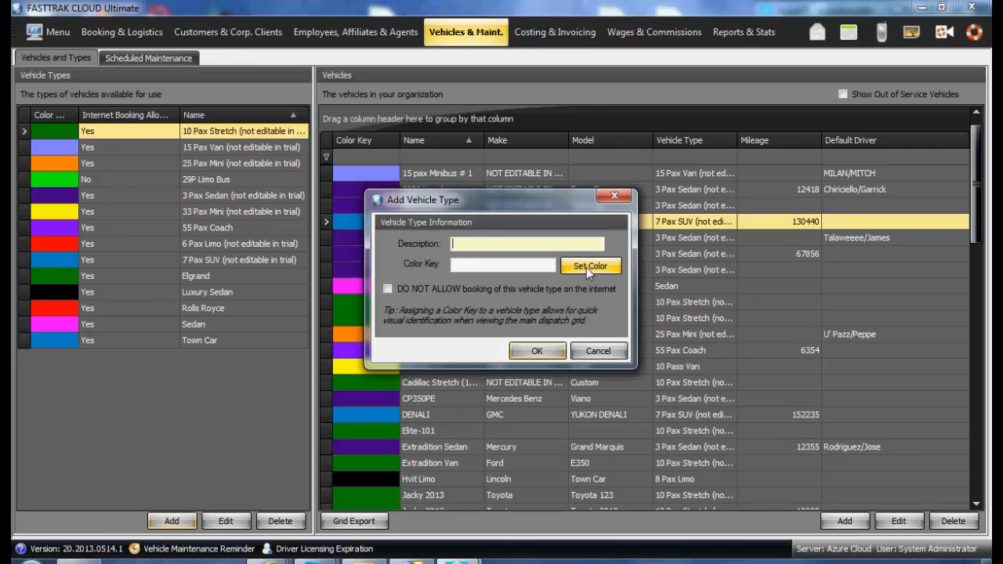
pyautogui.click(590, 265)
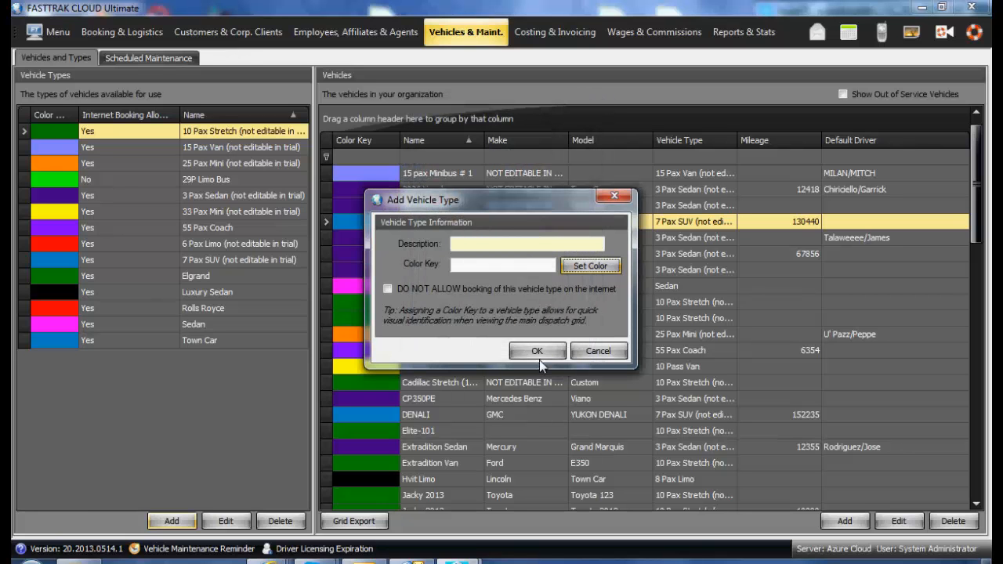
pyautogui.moveTo(537, 351)
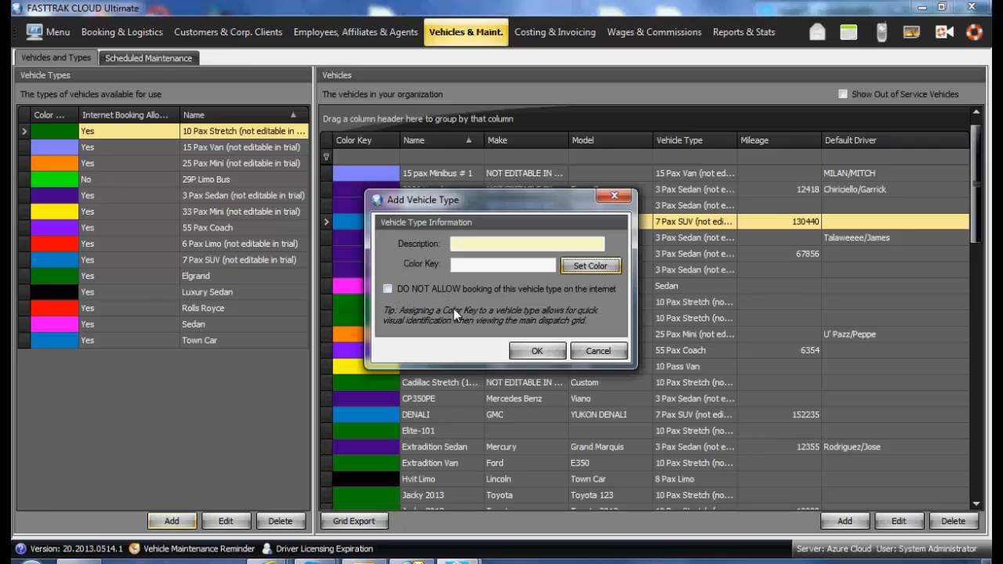
pyautogui.click(599, 350)
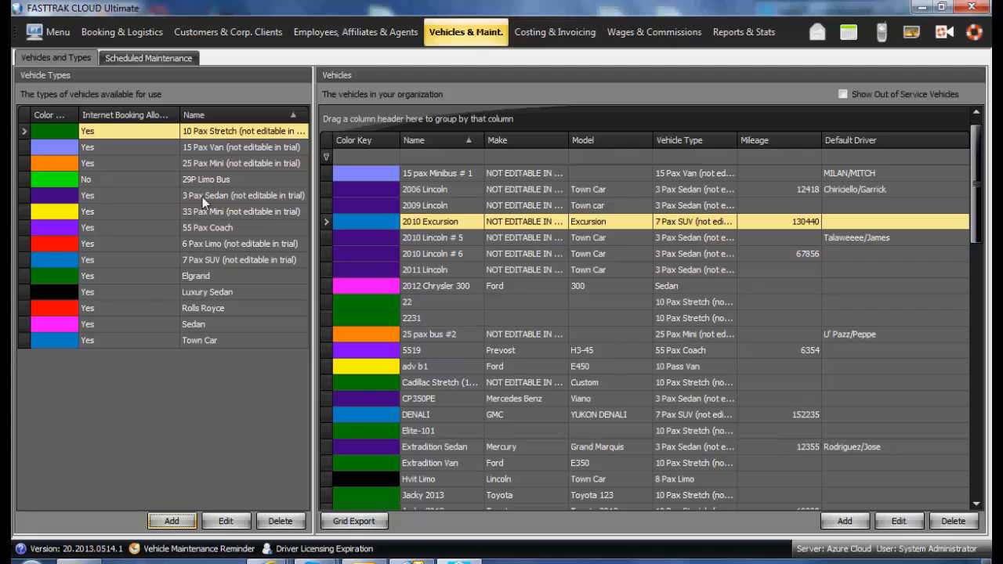
pyautogui.moveTo(739, 321)
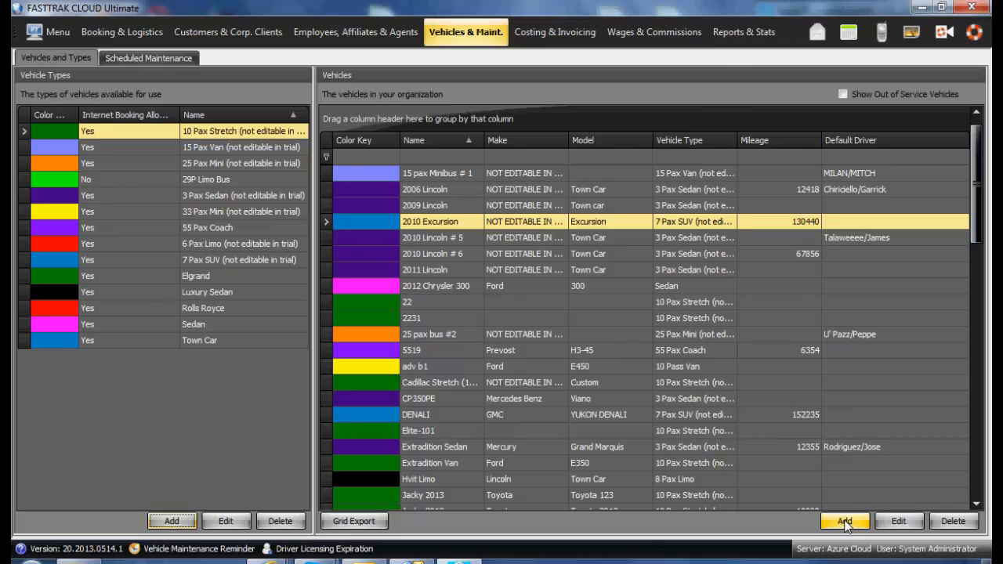
# Add a new vehicle named 'ssss' with vehicle type 55 Pax Coach
pyautogui.click(860, 521)
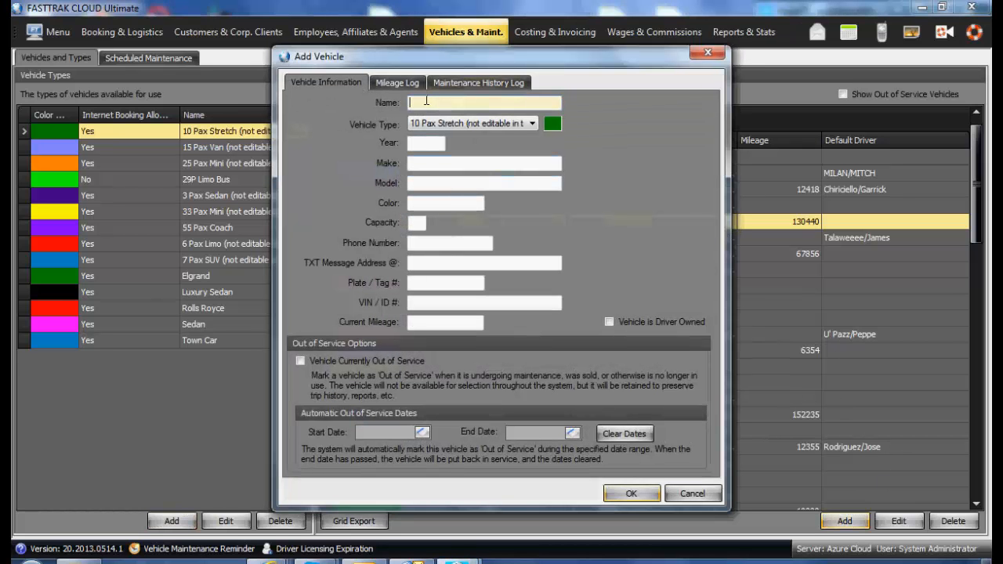
pyautogui.write('s')
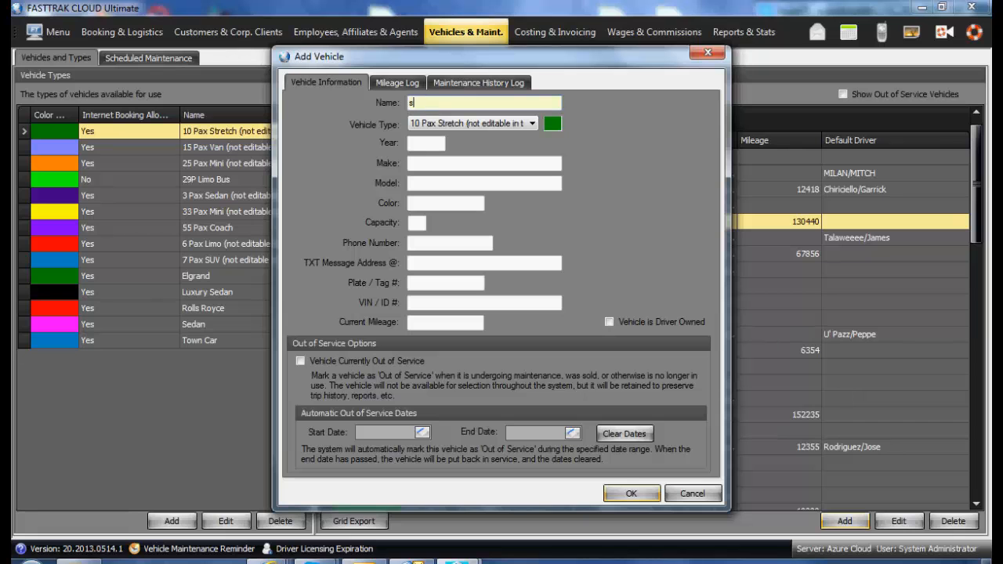
pyautogui.write('sss')
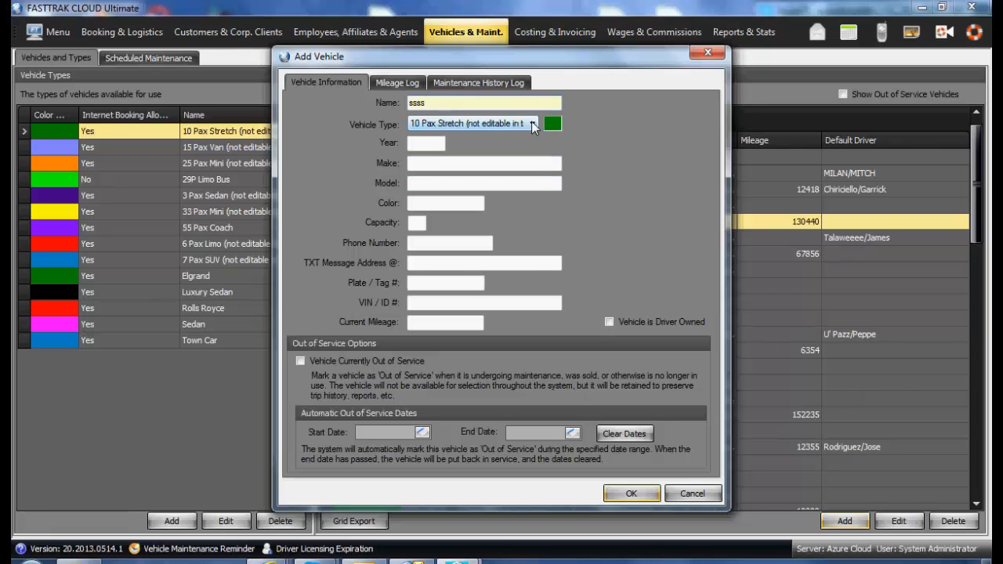
pyautogui.click(533, 124)
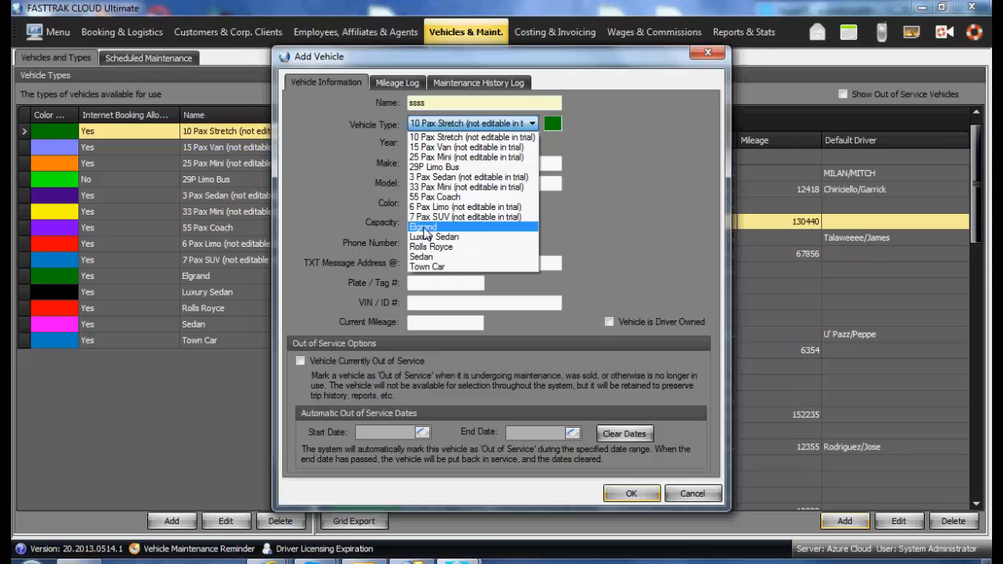
pyautogui.click(434, 196)
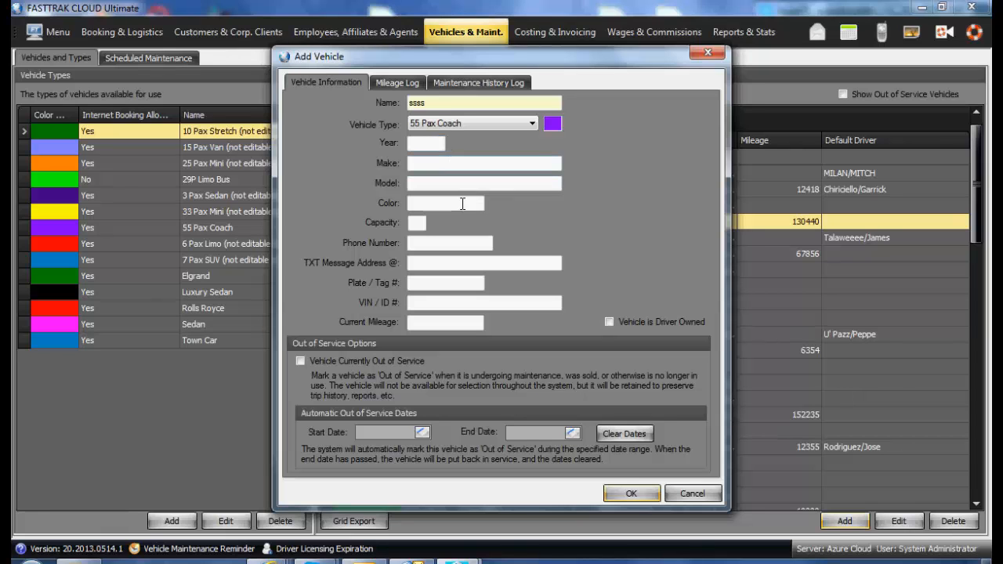
pyautogui.moveTo(515, 329)
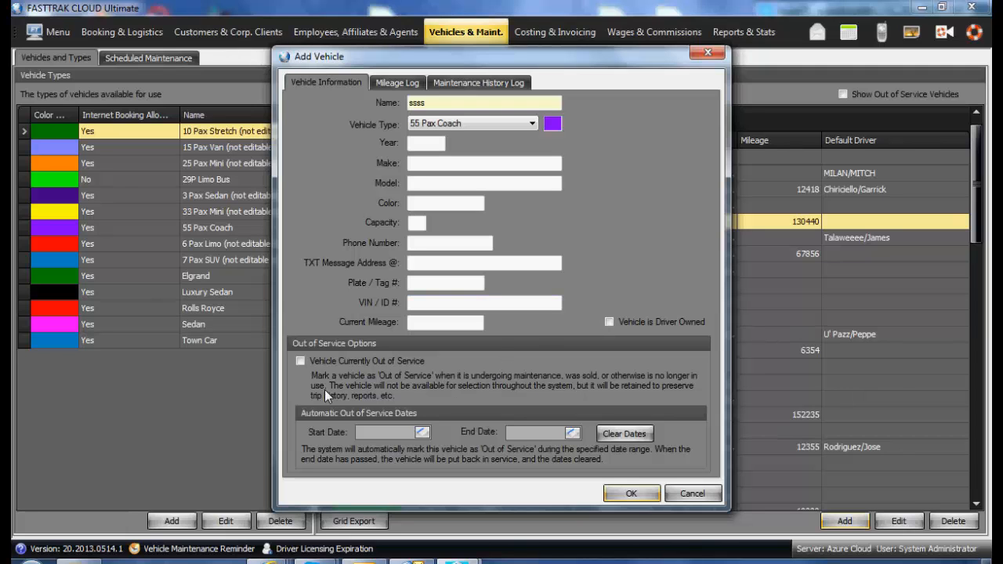
pyautogui.moveTo(298, 388)
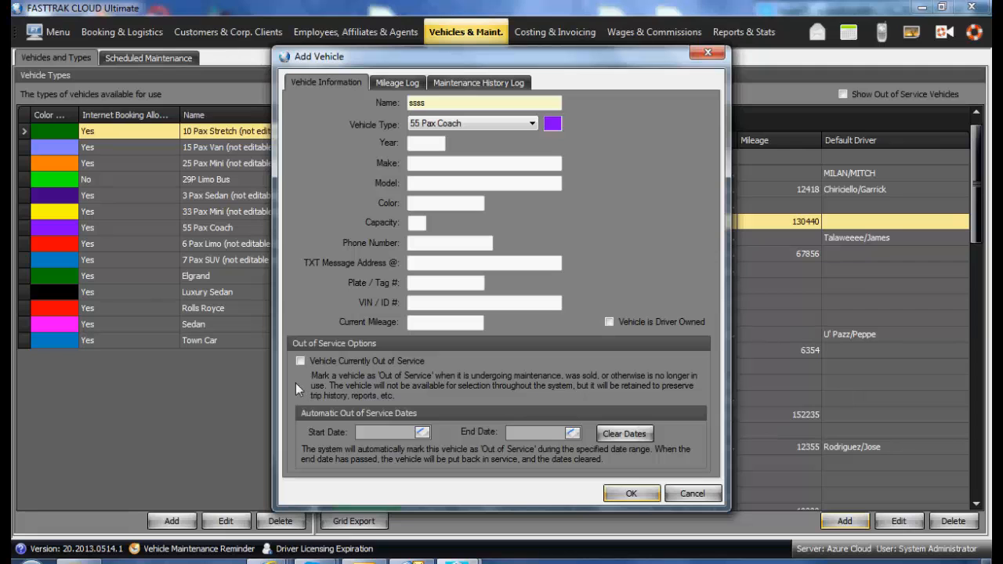
# Review the vehicle's Mileage Log and Maintenance History Log, then close the form
pyautogui.click(300, 360)
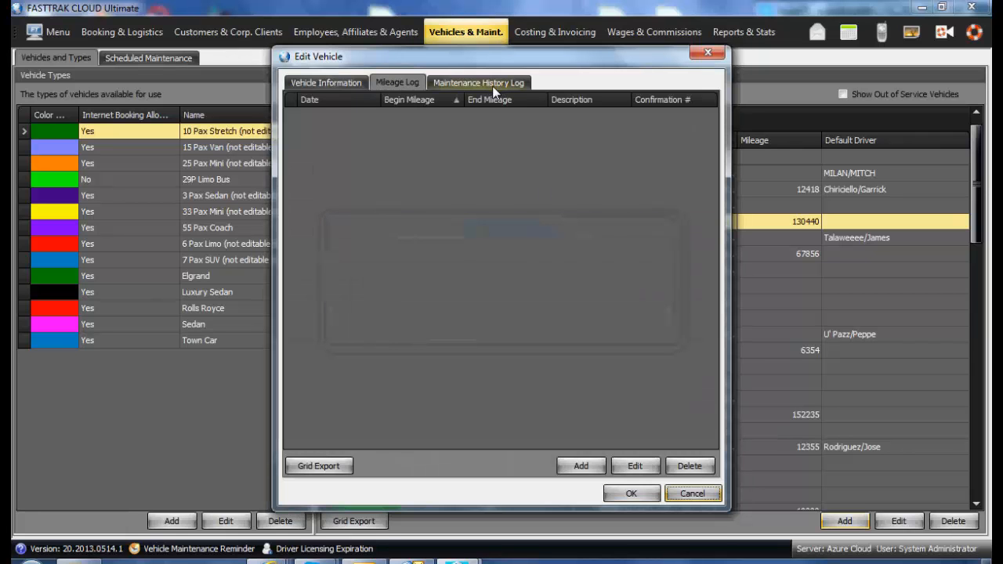
pyautogui.click(477, 82)
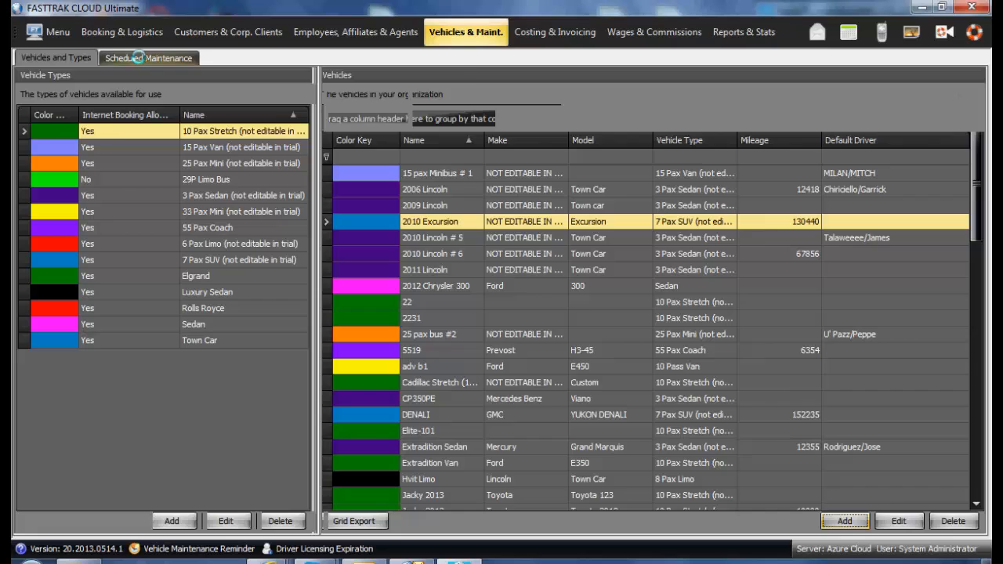
# Show Scheduled Maintenance and cancel the new maintenance item dialog without saving
pyautogui.click(148, 57)
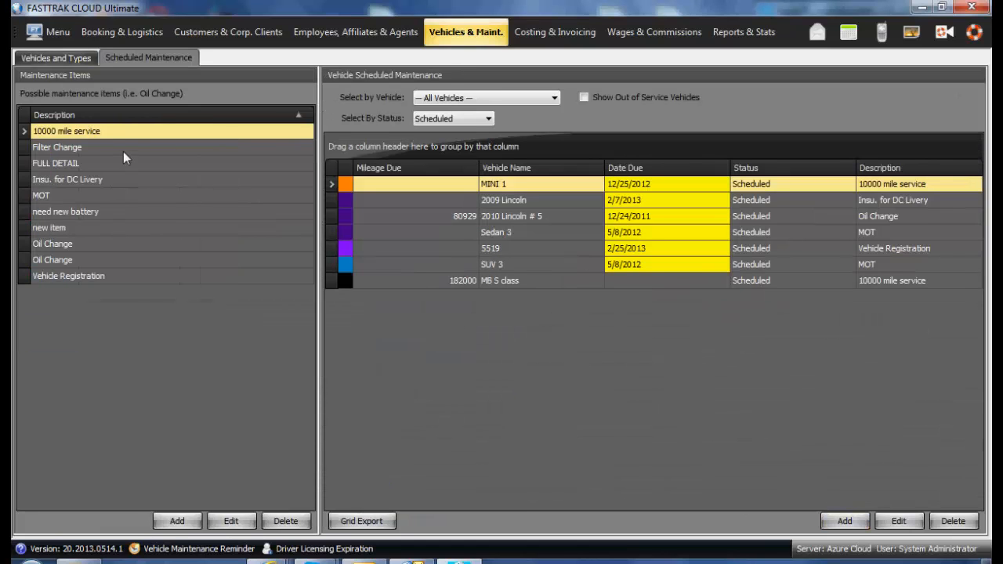
pyautogui.moveTo(135, 301)
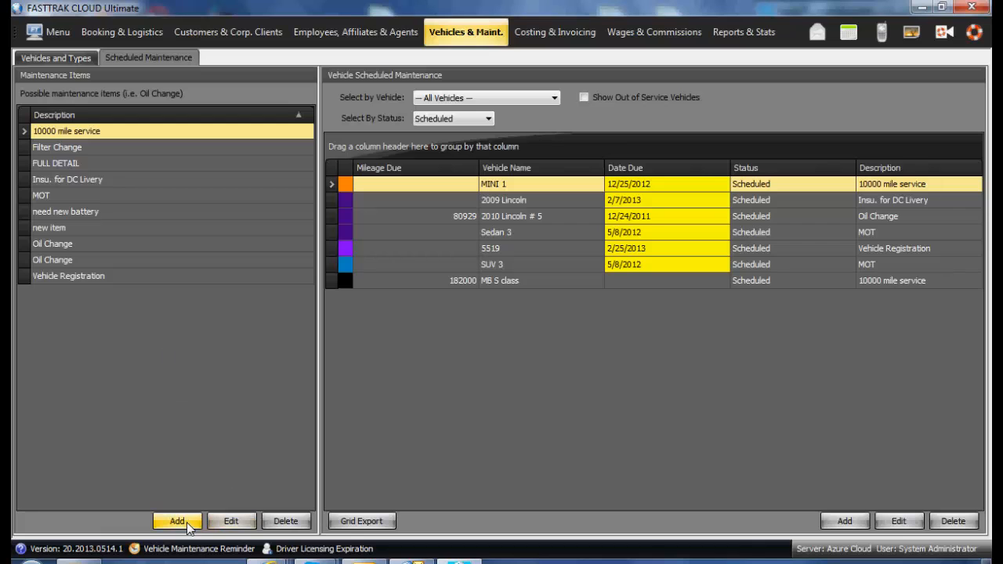
pyautogui.click(178, 520)
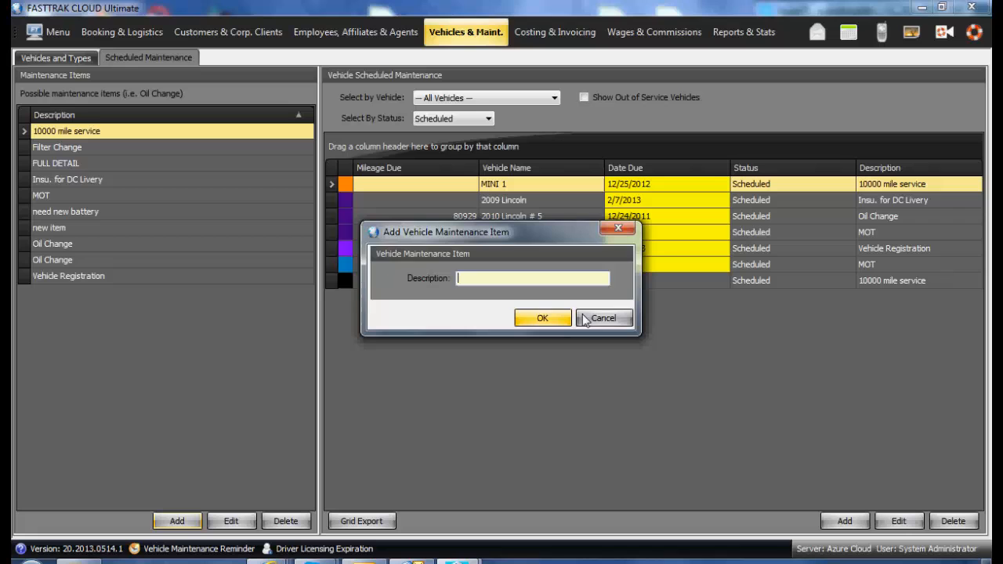
pyautogui.click(604, 318)
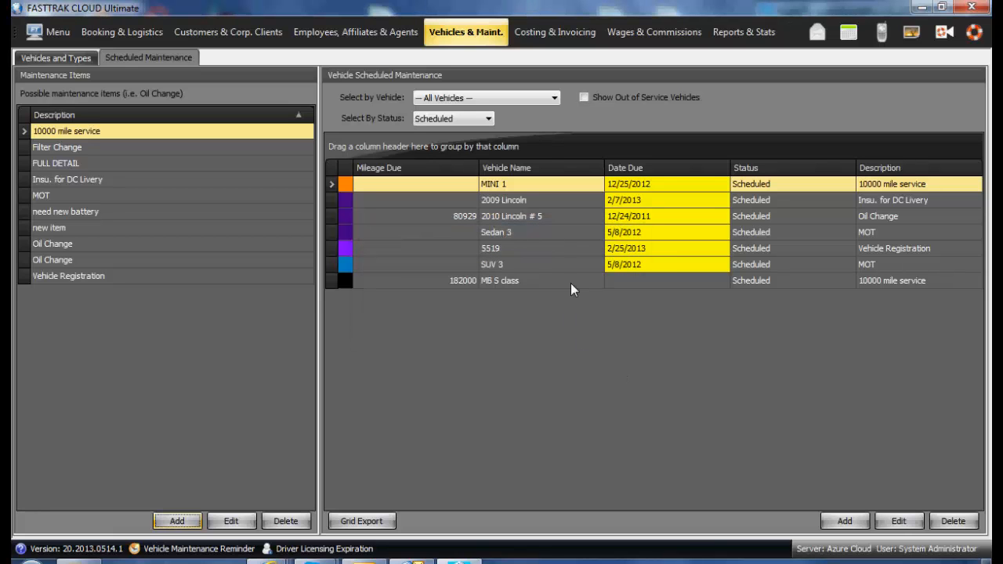
pyautogui.moveTo(622, 401)
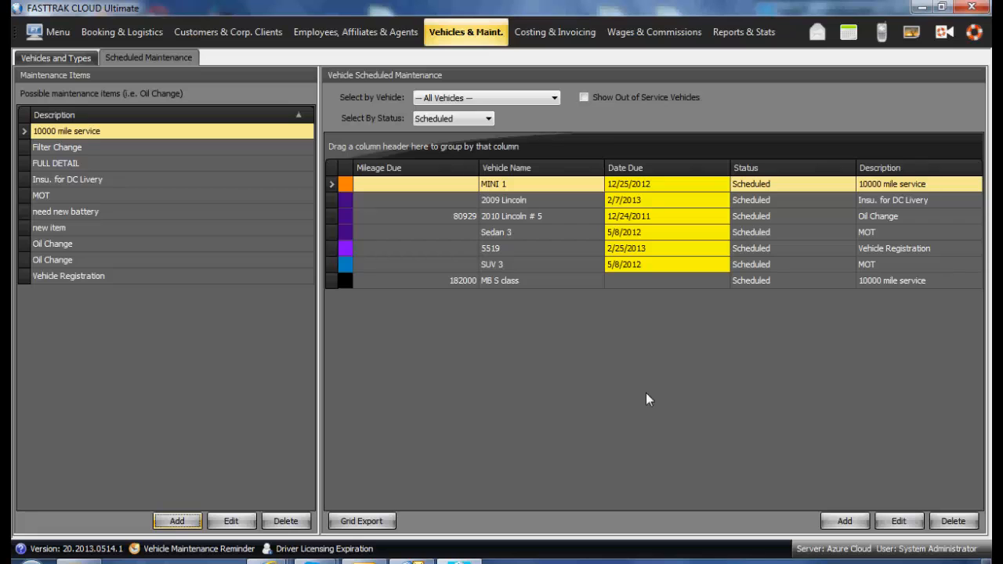
pyautogui.moveTo(642, 398)
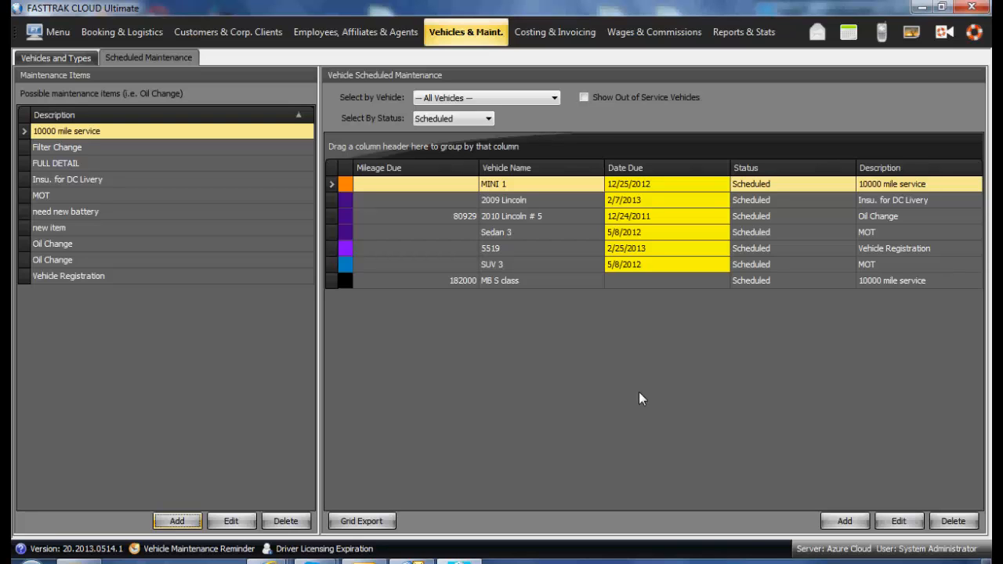
# Filter to 2009 Lincoln, review maintenance item options in a new entry, then cancel
pyautogui.click(552, 97)
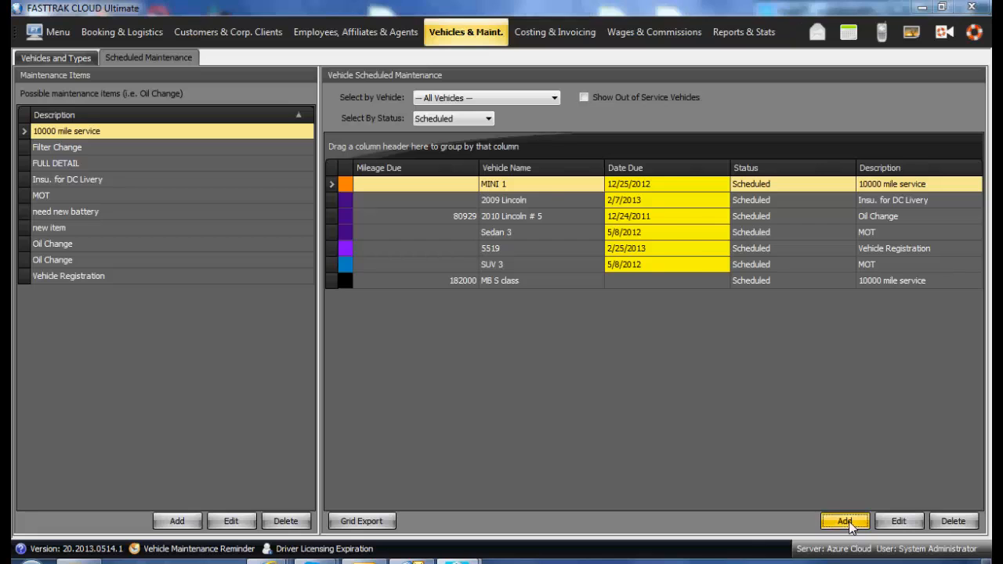
pyautogui.click(845, 521)
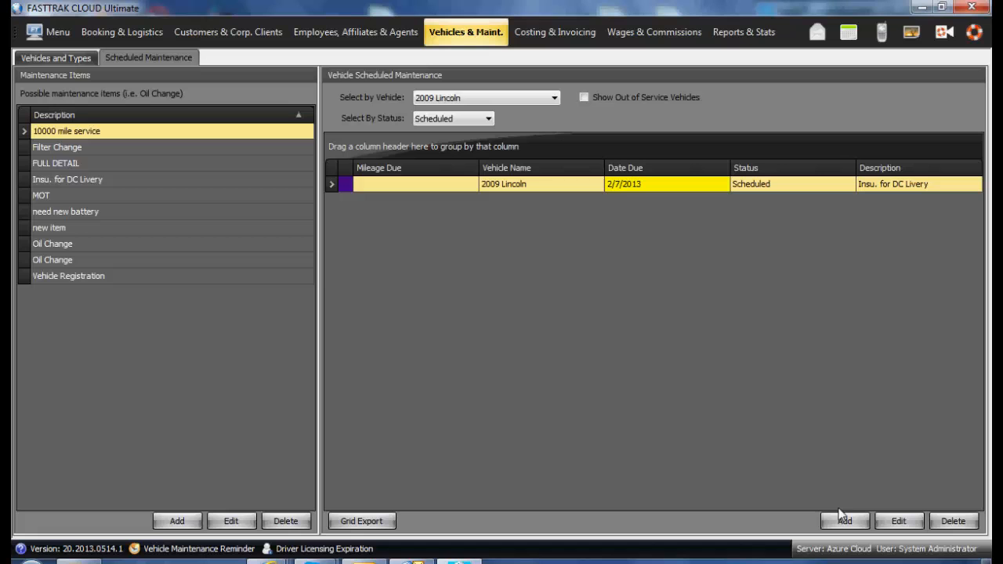
pyautogui.click(849, 520)
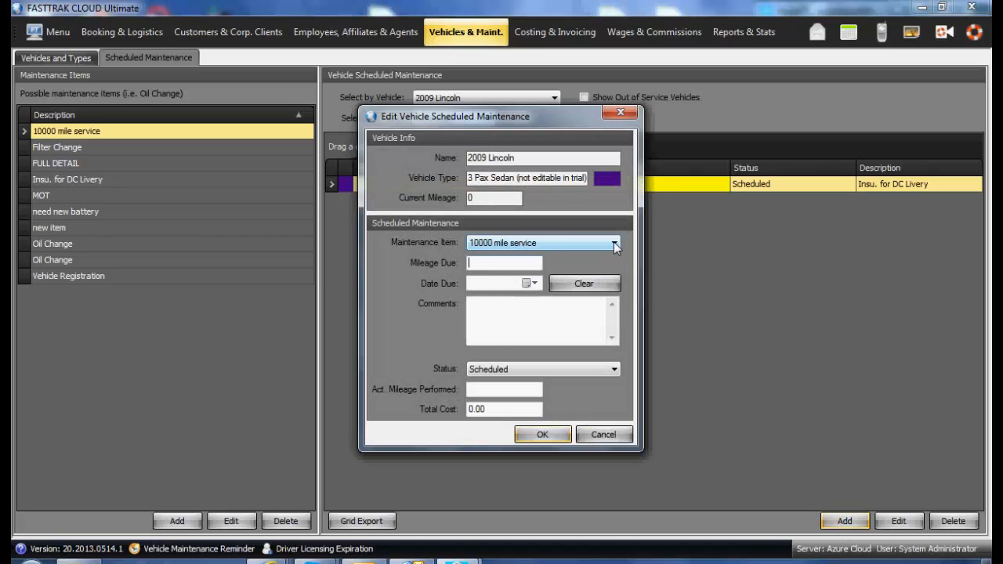
pyautogui.click(613, 242)
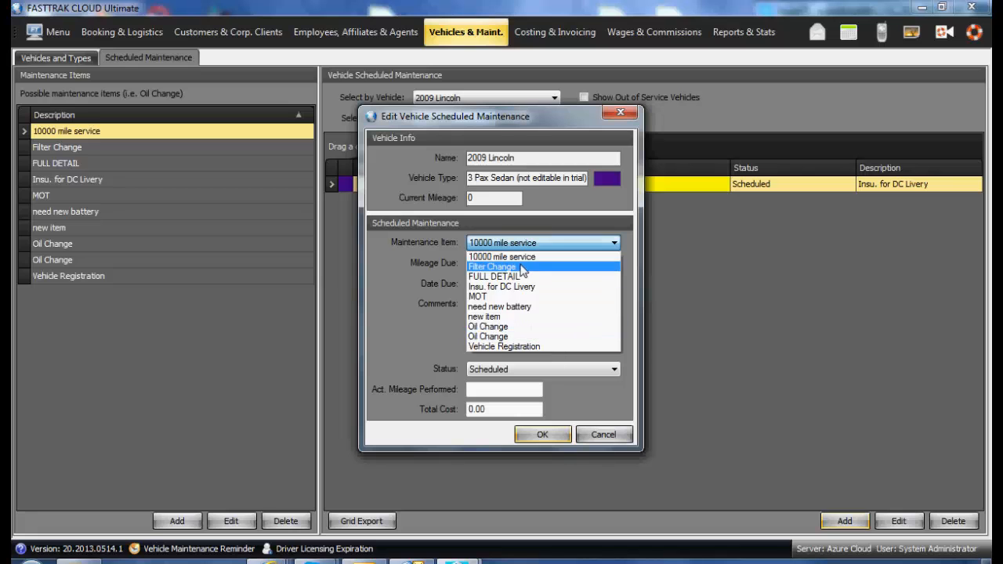
pyautogui.click(501, 257)
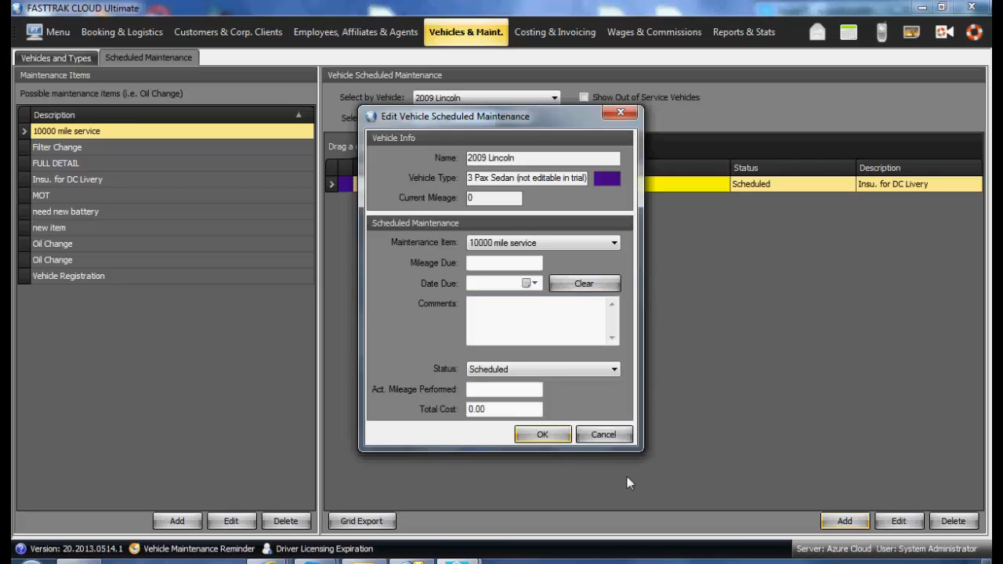
pyautogui.moveTo(629, 467)
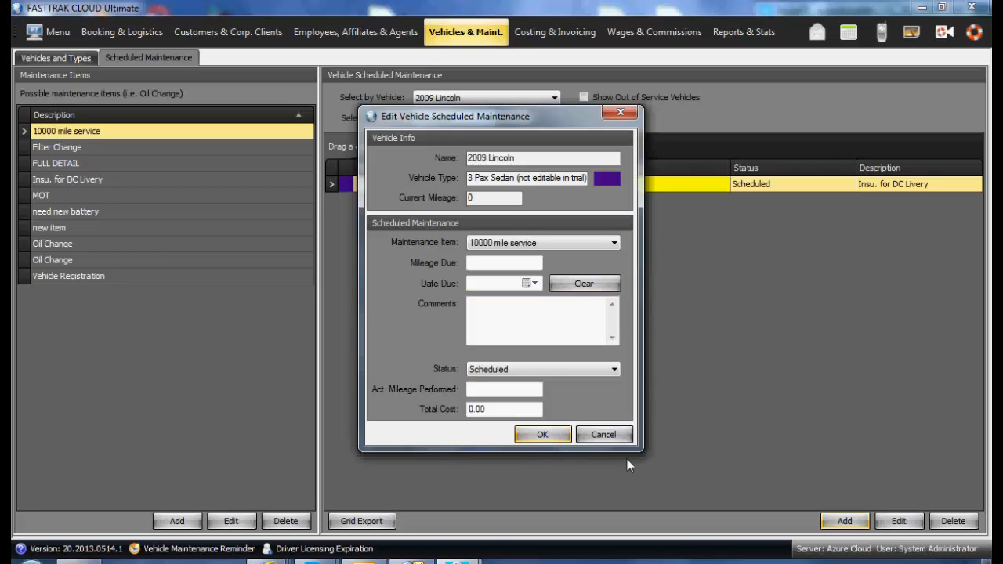
pyautogui.click(543, 434)
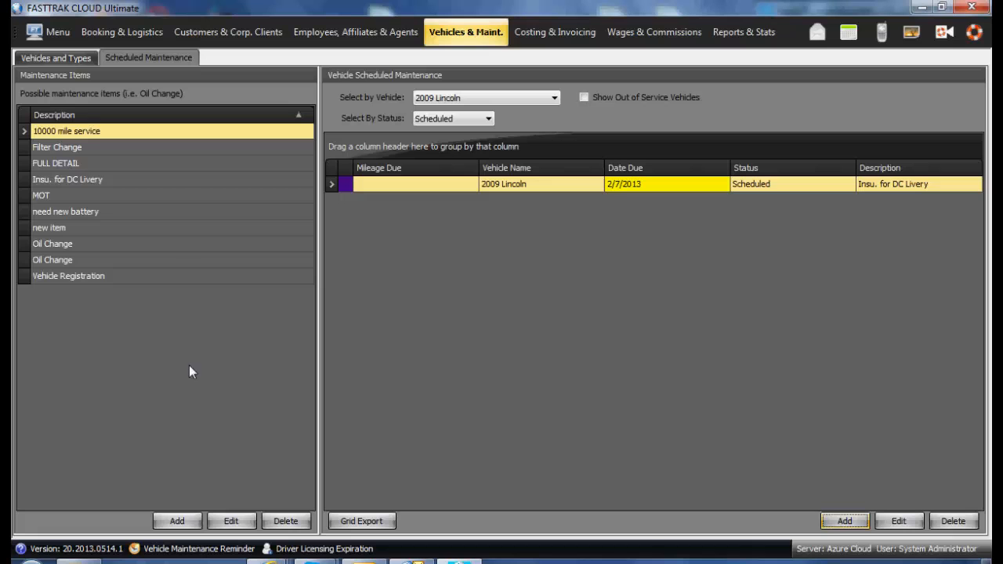
pyautogui.moveTo(218, 396)
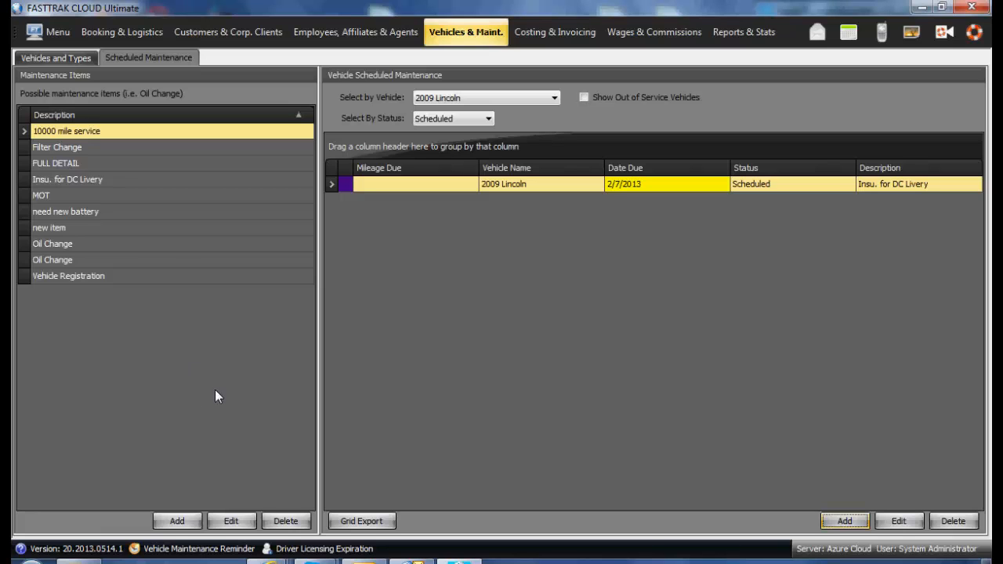